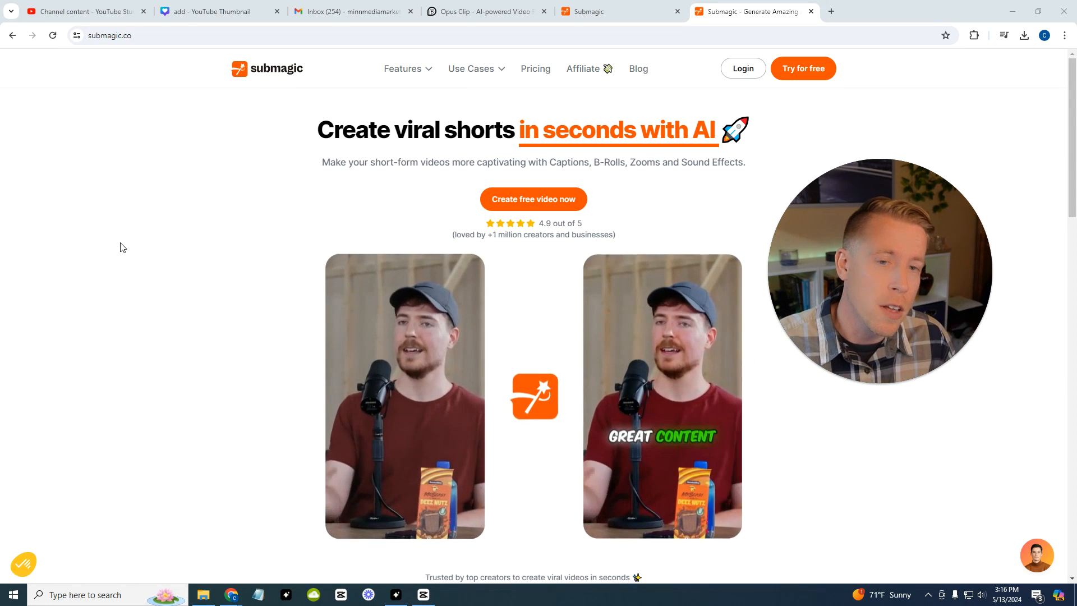
Show Submagic's monthly plan prices ($20, $50, $150) on the Pricing page
scroll(down, 3)
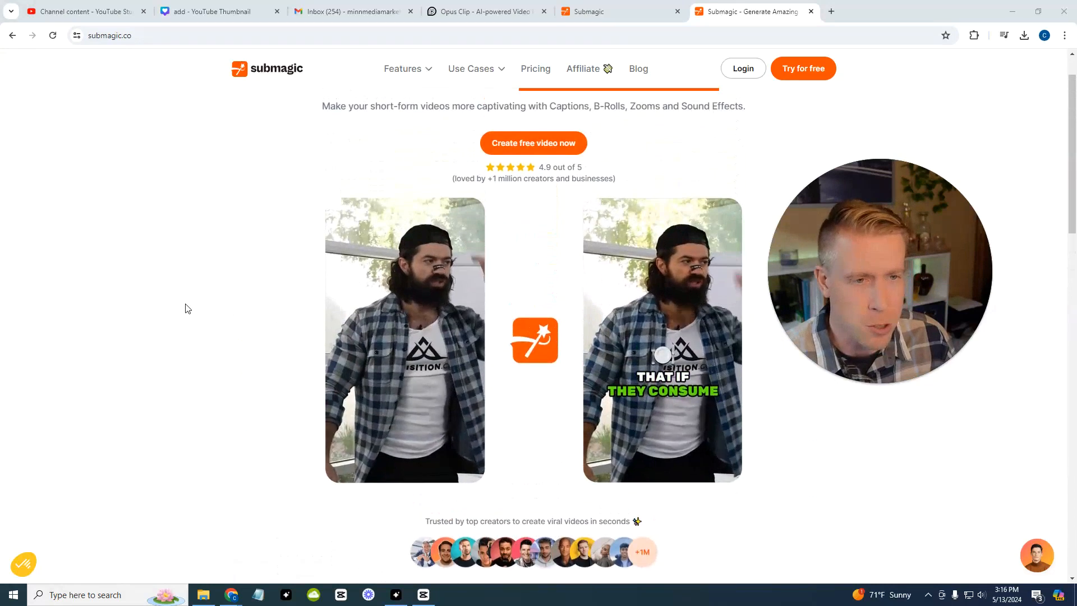
click(535, 69)
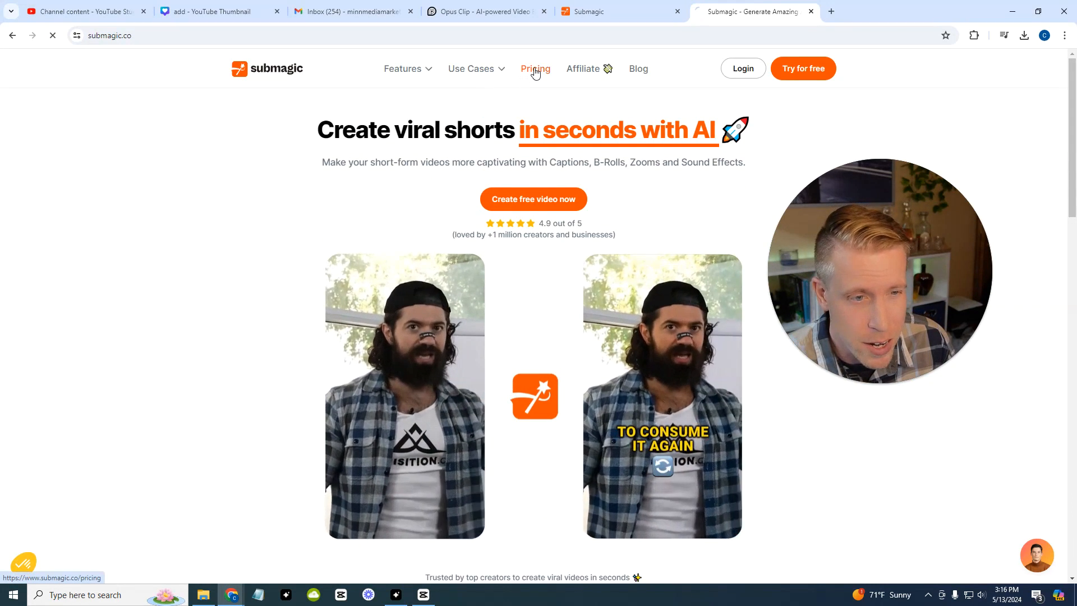
click(535, 69)
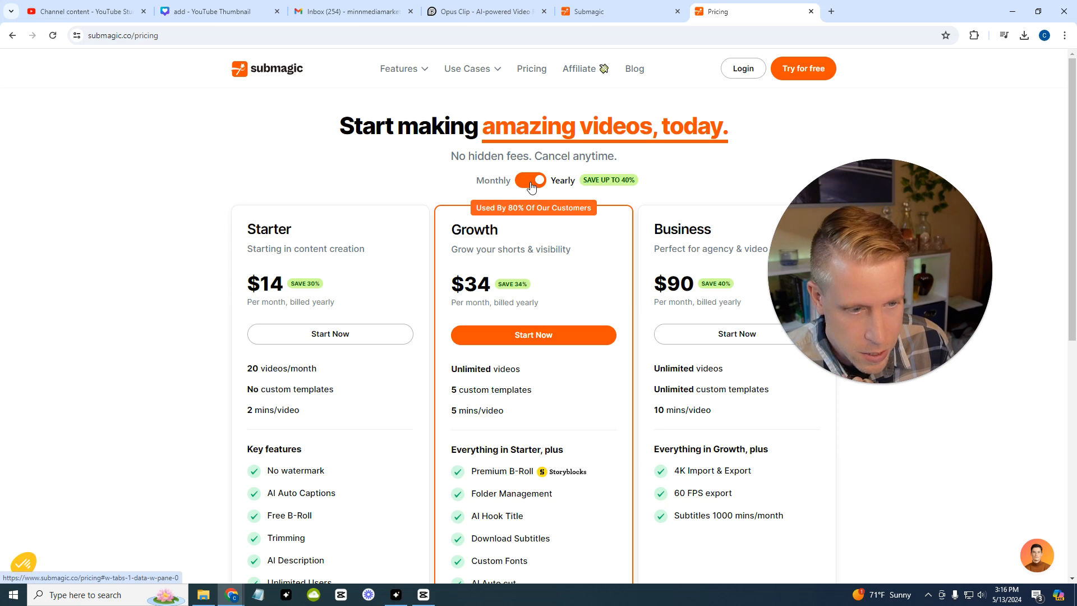
click(530, 179)
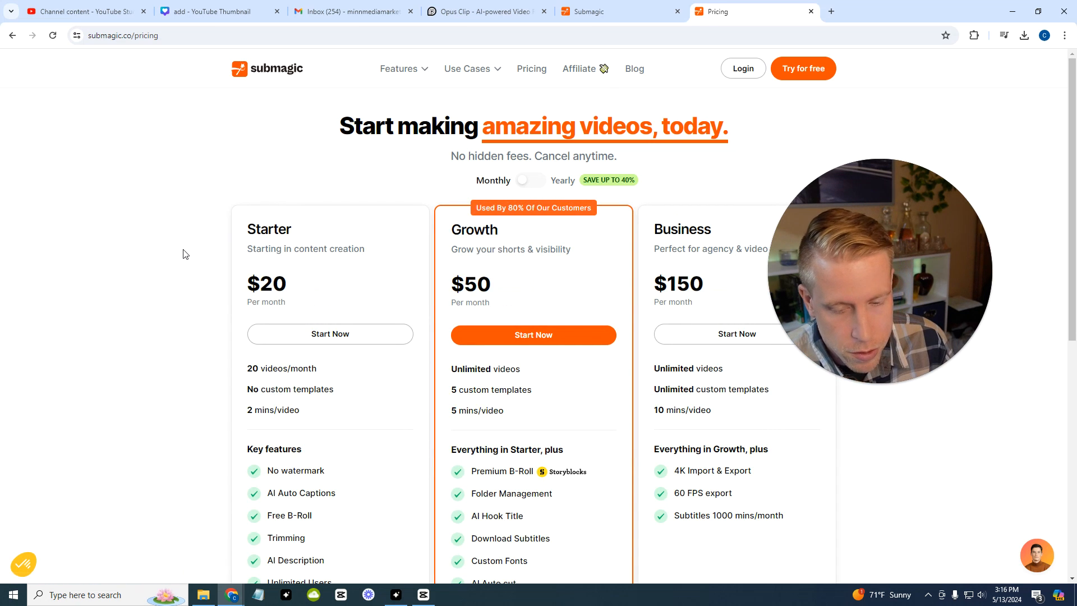
scroll(down, 3)
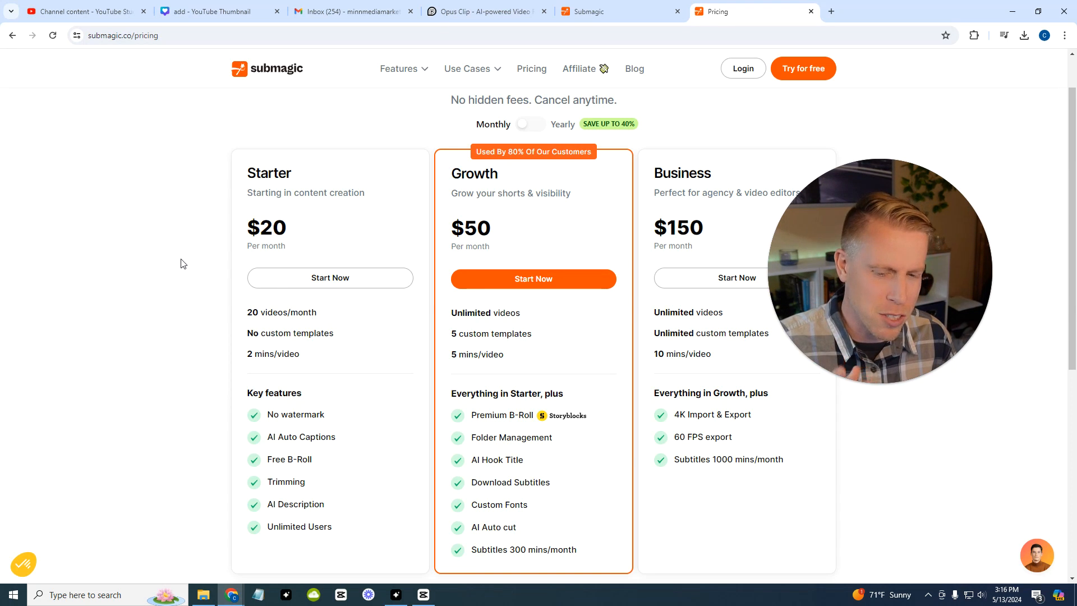
mouse_move(864, 252)
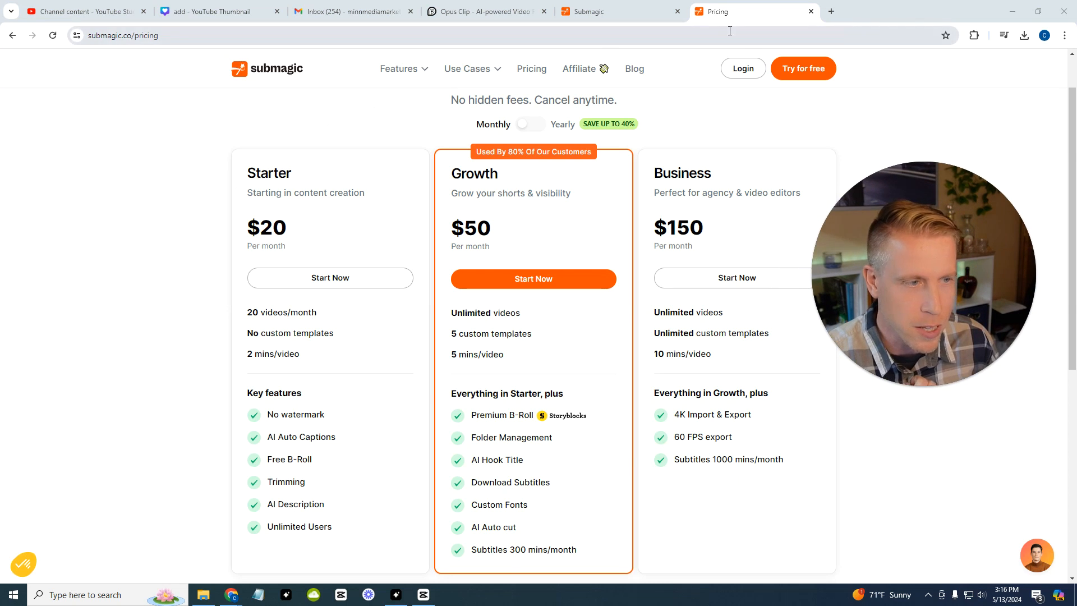
Open the reel project from the Submagic projects list and play, then pause, its captioned preview
click(616, 11)
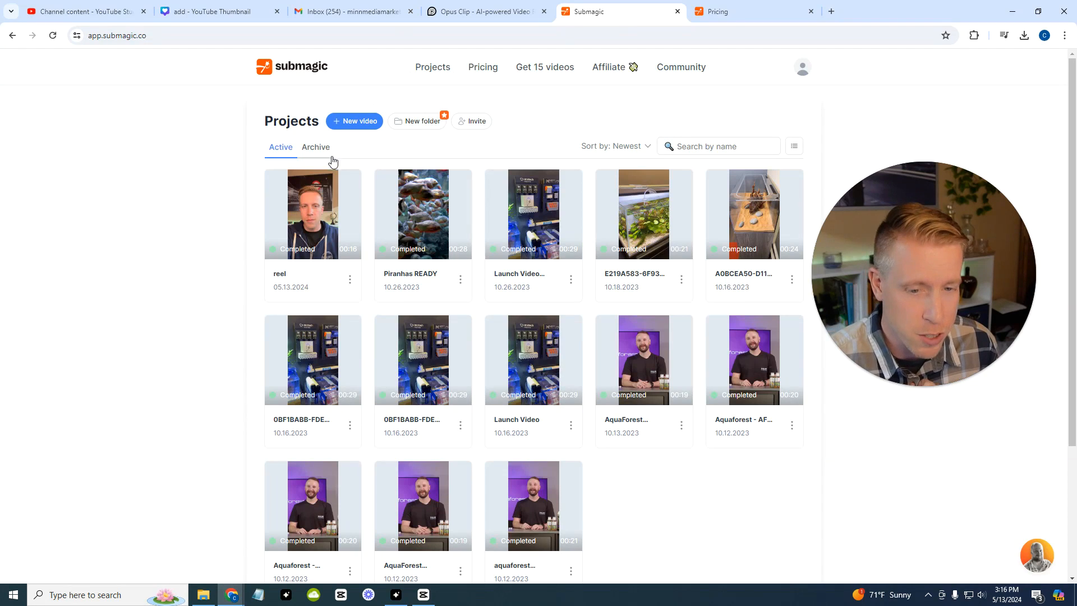
click(312, 213)
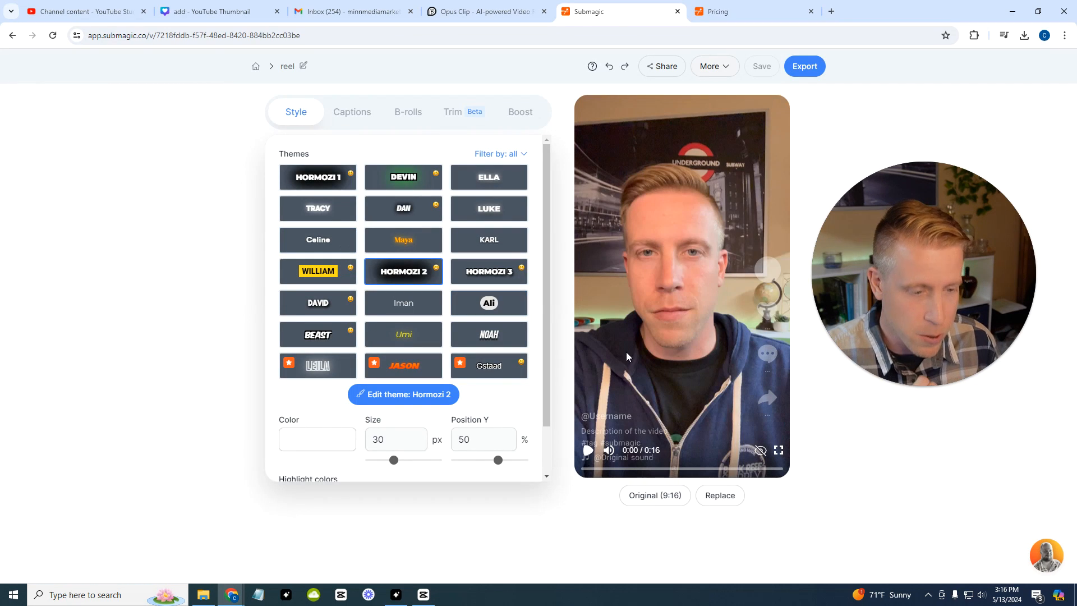
click(587, 450)
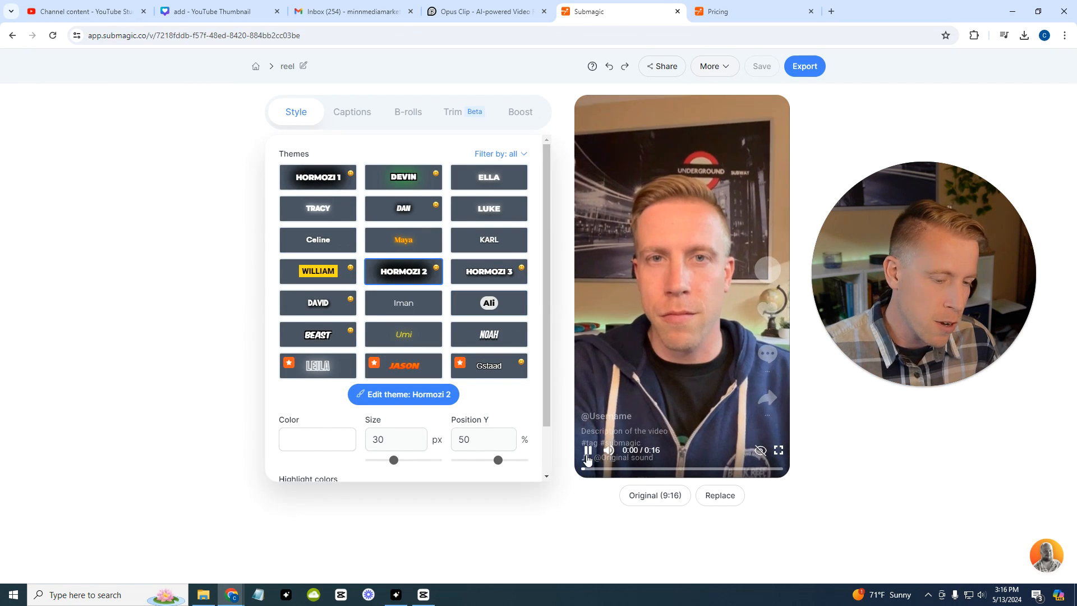
click(589, 450)
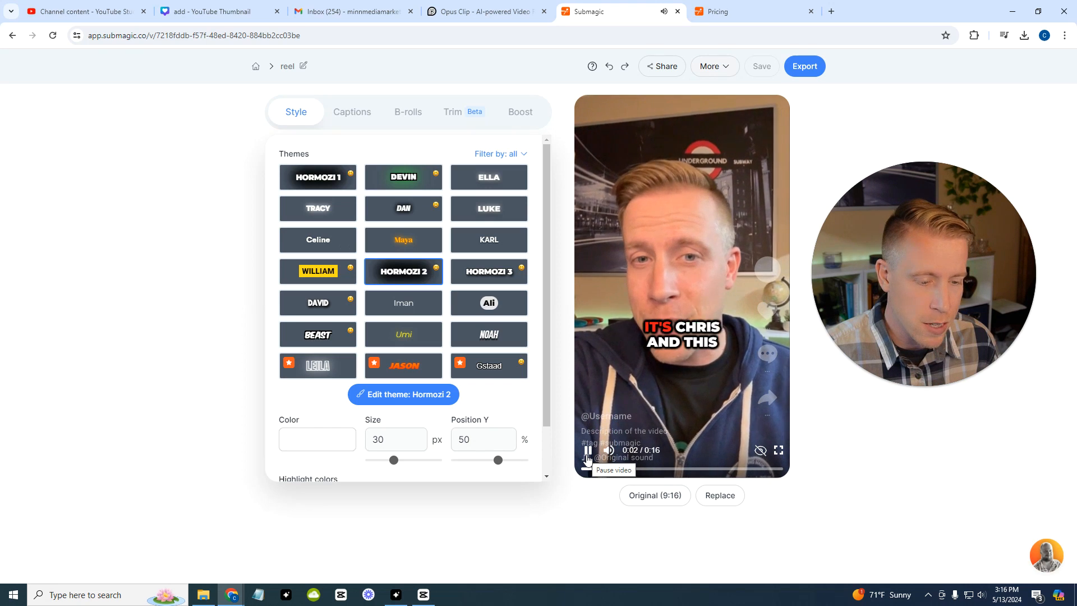
click(407, 111)
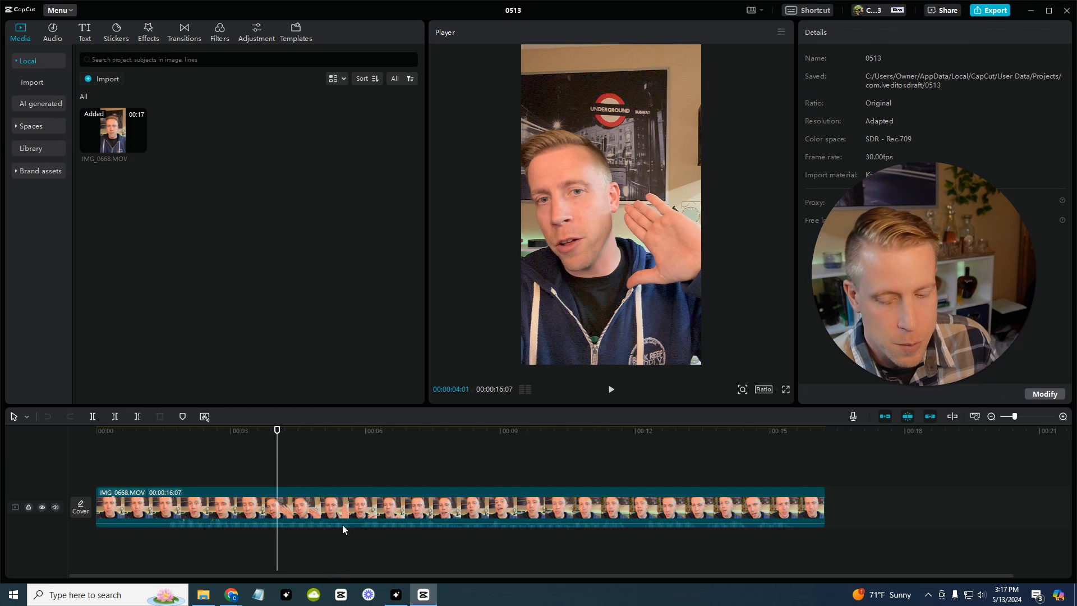
Select the reel clip in CapCut's timeline and start generating auto captions from the Text tools
click(460, 508)
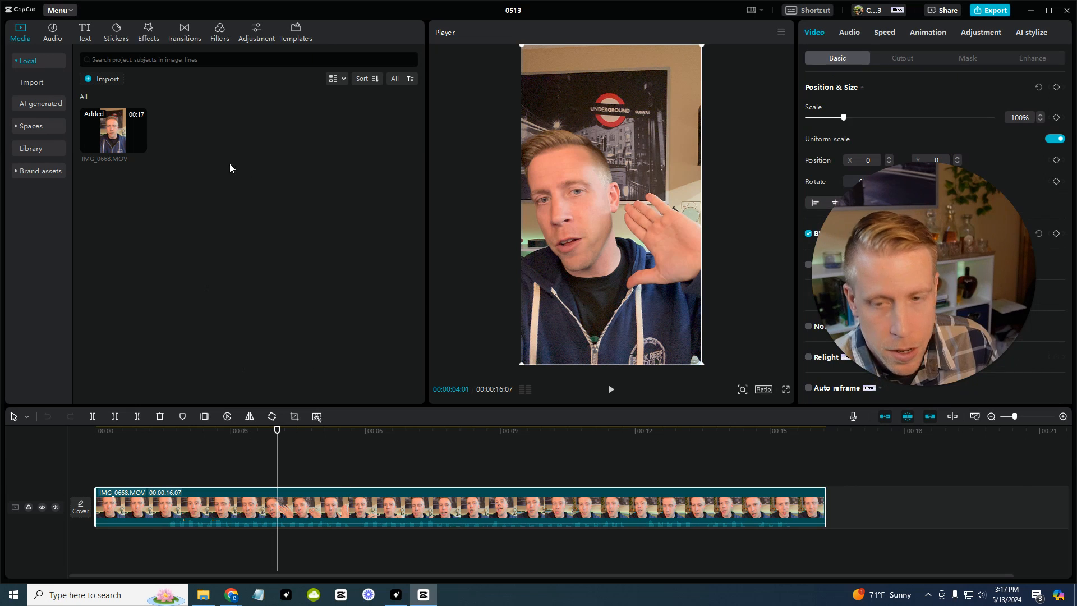
click(84, 31)
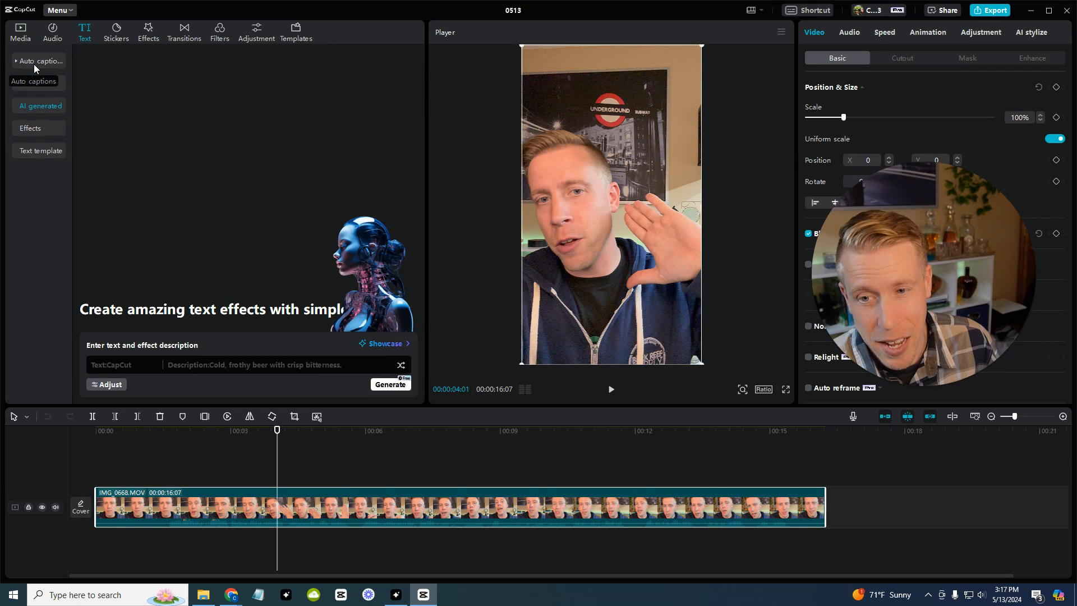
click(249, 274)
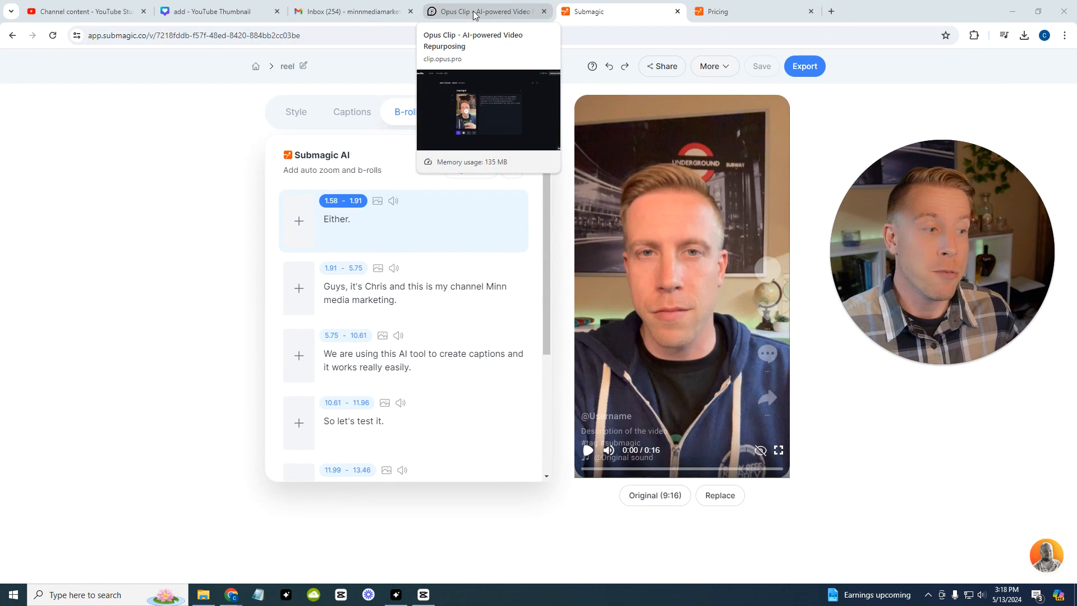
Scroll through the Minecraft project's generated clips on the Opus Clip dashboard, reviewing titles, scores and transcripts
click(482, 11)
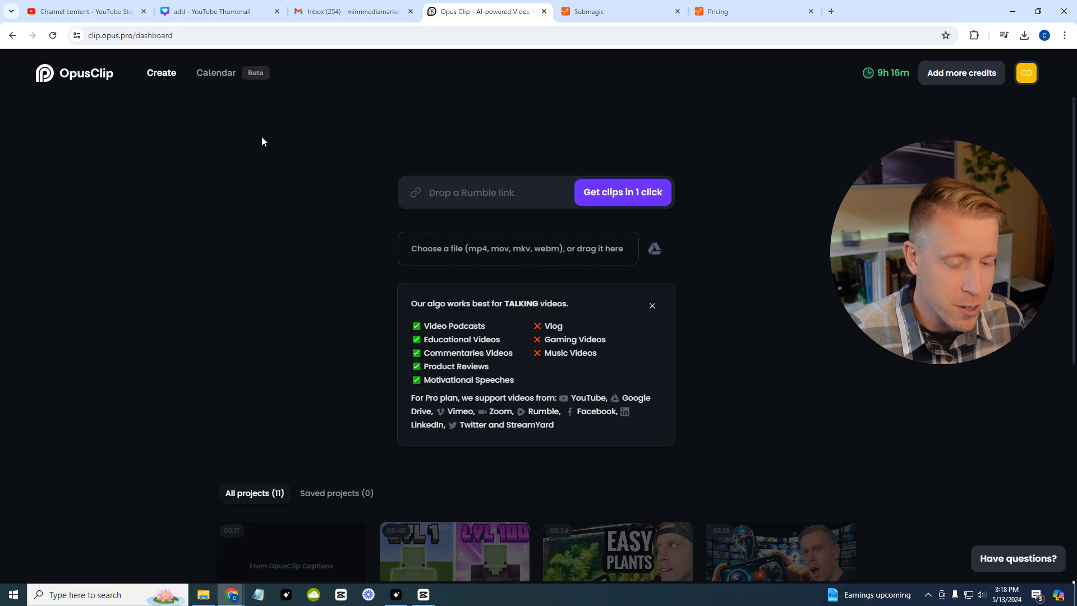
scroll(down, 3)
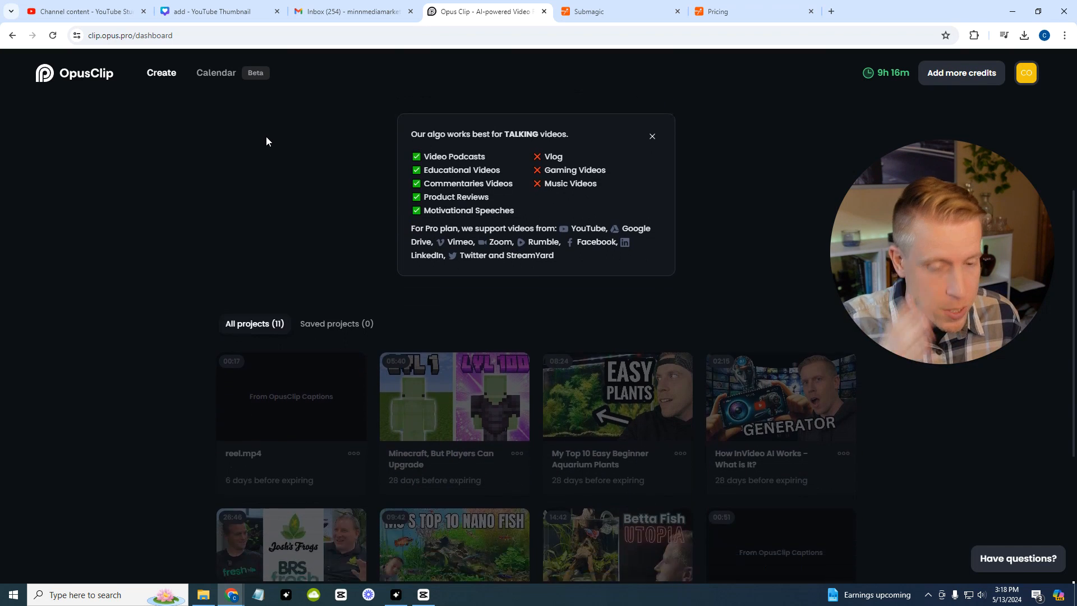
scroll(down, 3)
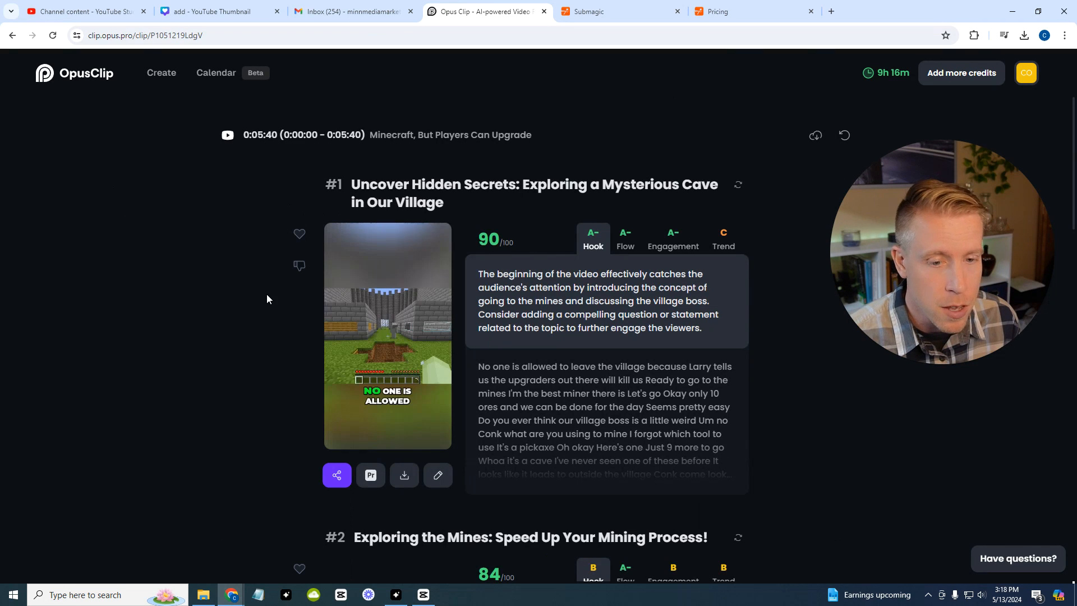
scroll(down, 3)
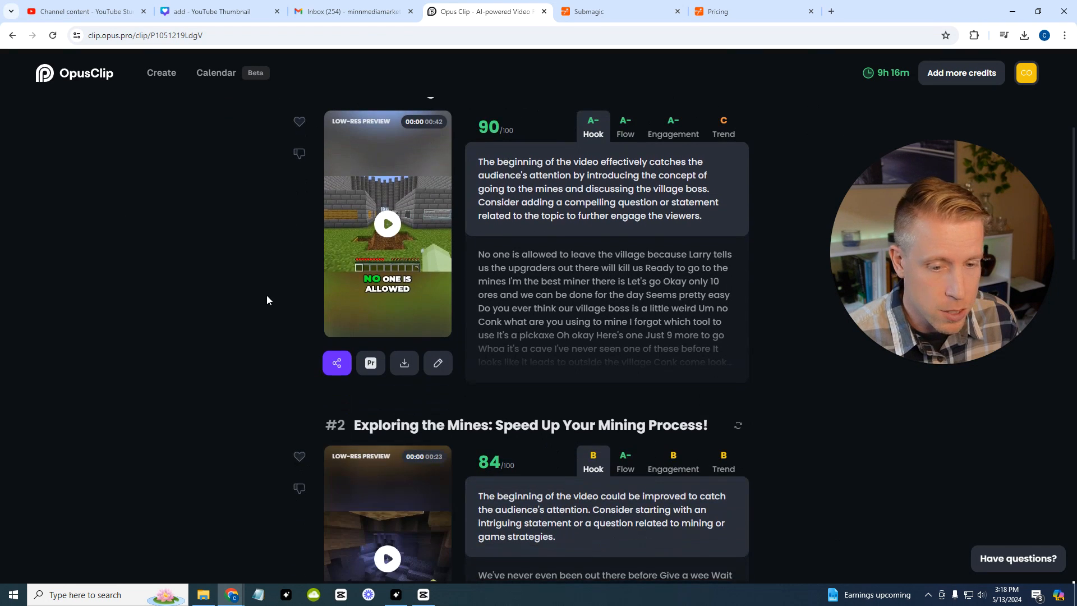
scroll(down, 3)
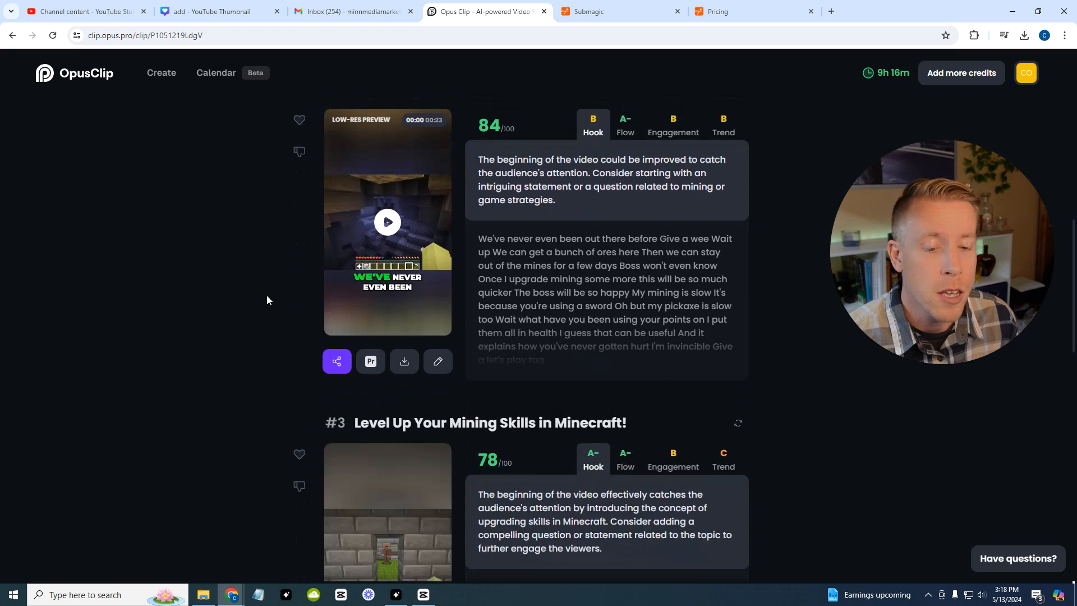
scroll(down, 3)
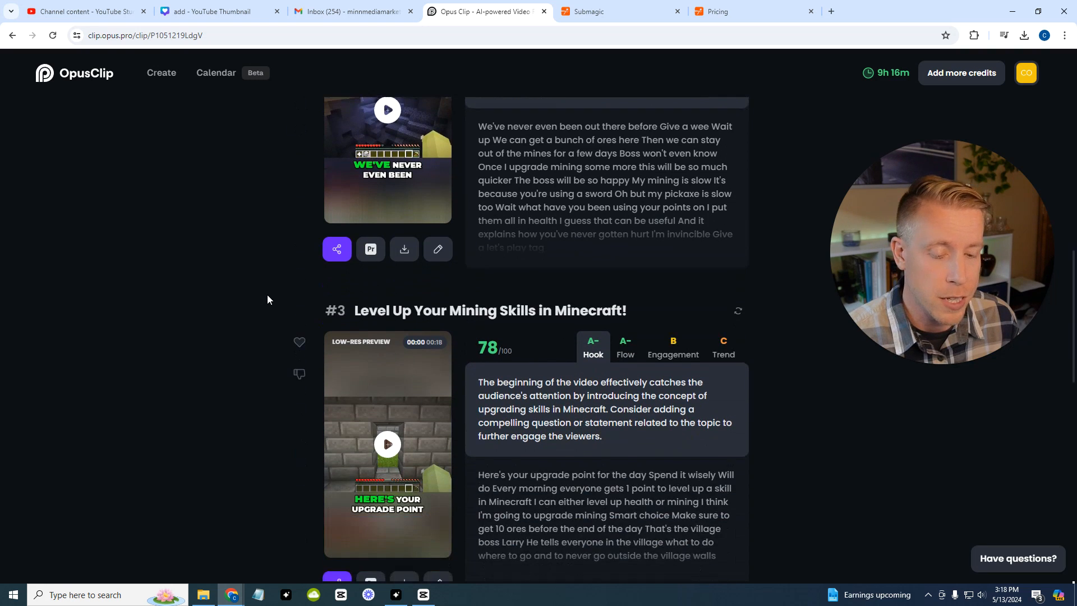
scroll(down, 3)
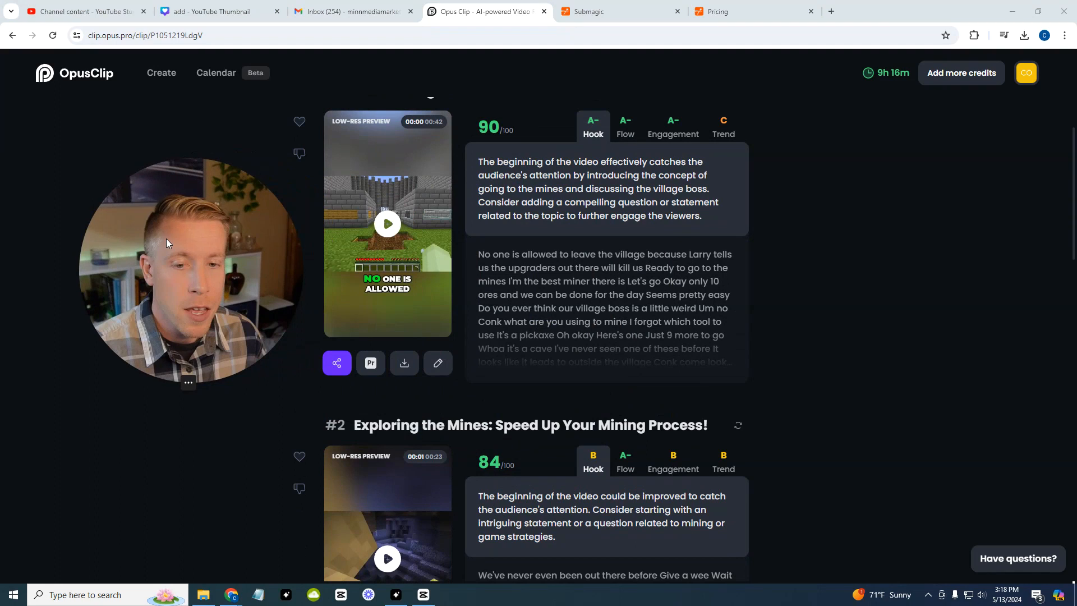
click(1025, 73)
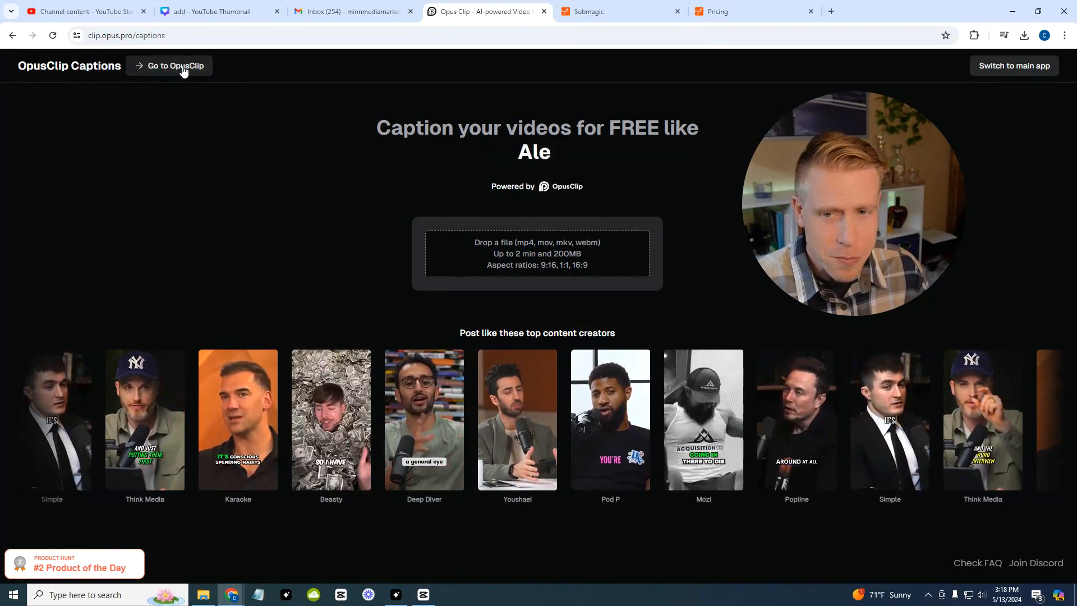
Go from the free captions tool to the Opus Clip dashboard and scroll to the All projects list
click(173, 65)
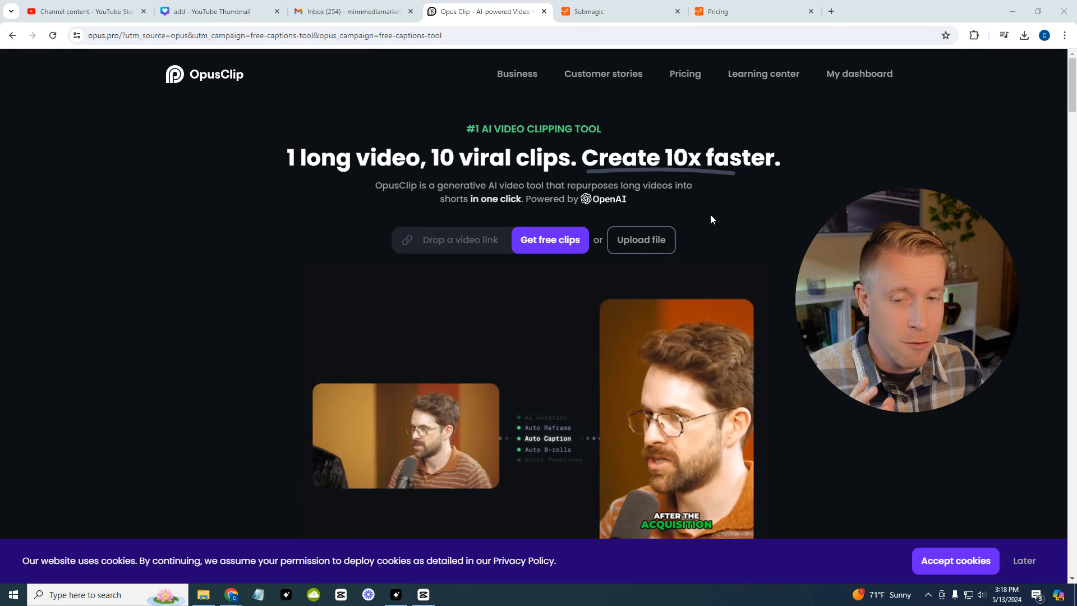
scroll(down, 3)
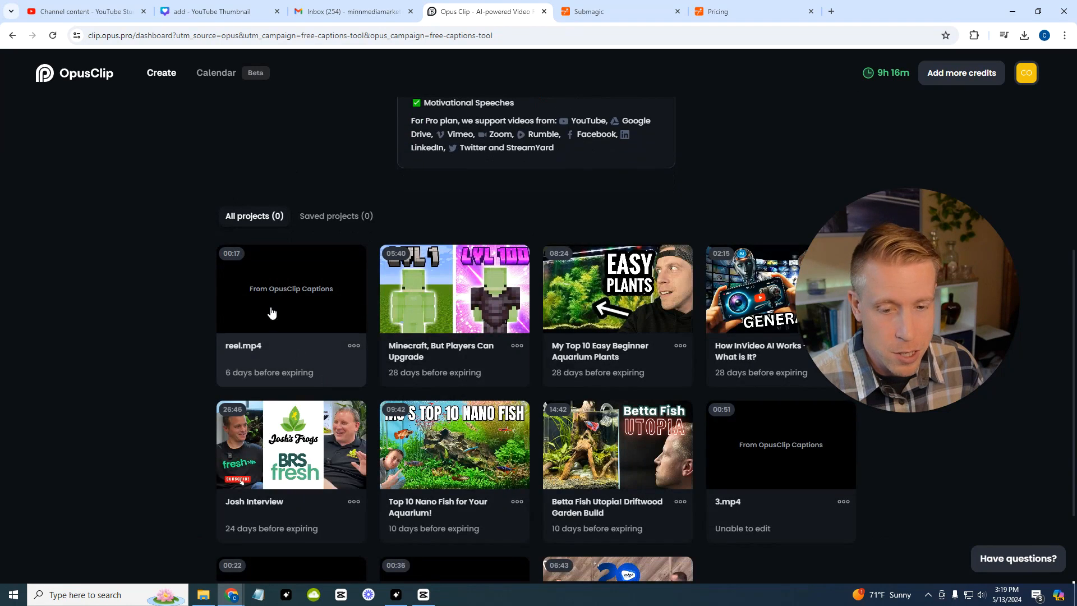
Open the reel.mp4 project and play, then pause, its captioned preview
click(616, 11)
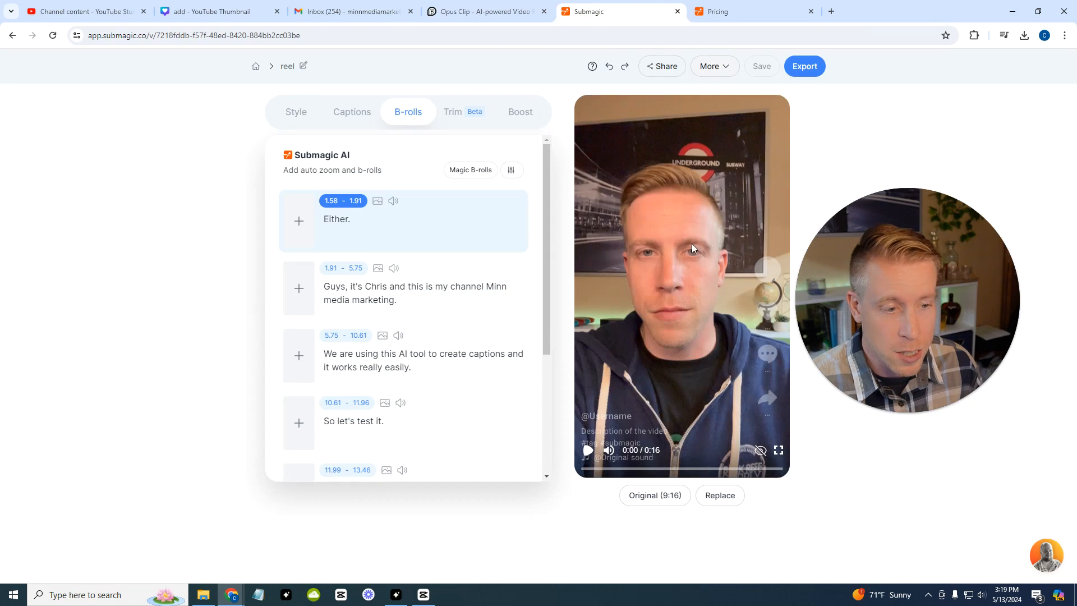
click(481, 11)
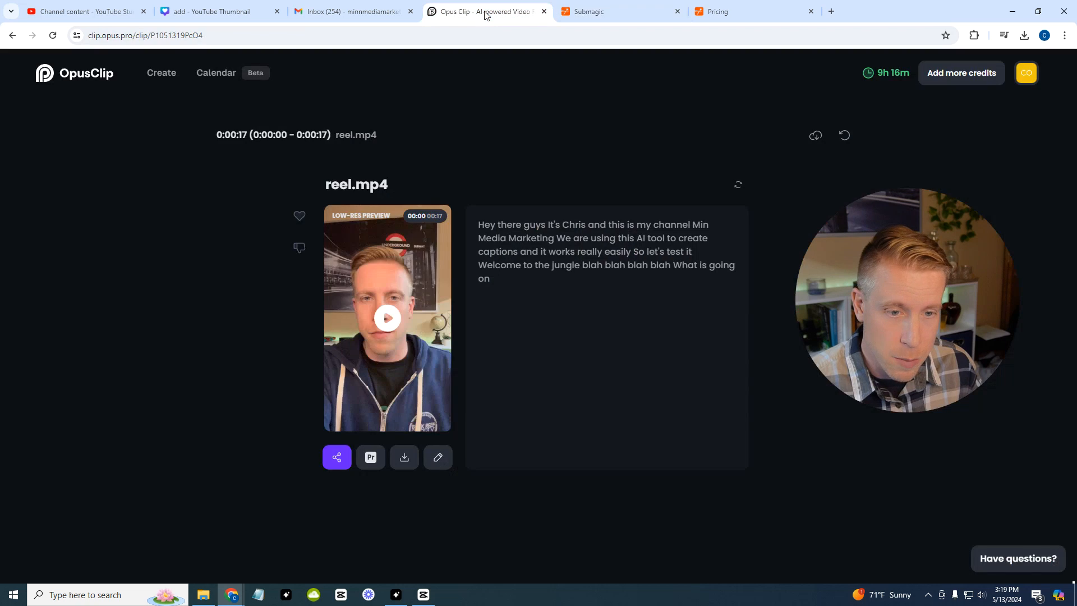
click(387, 317)
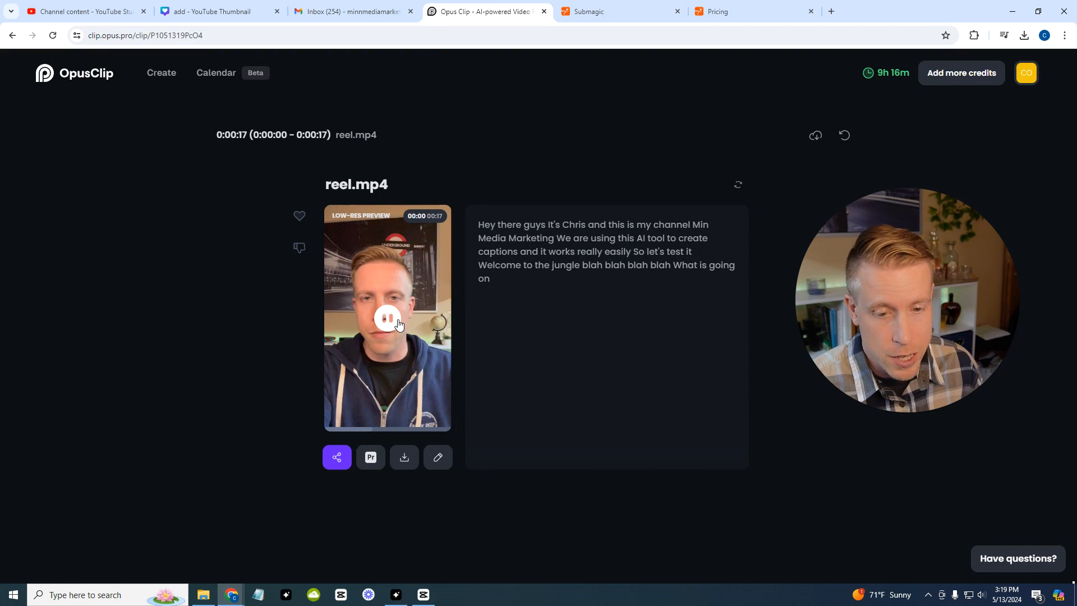
click(387, 318)
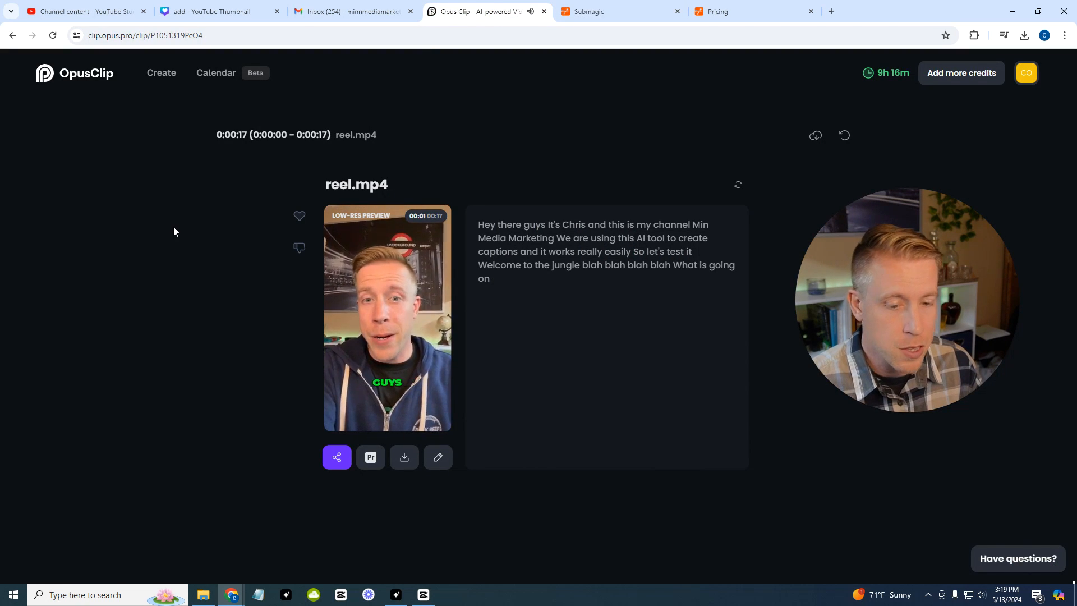
click(387, 317)
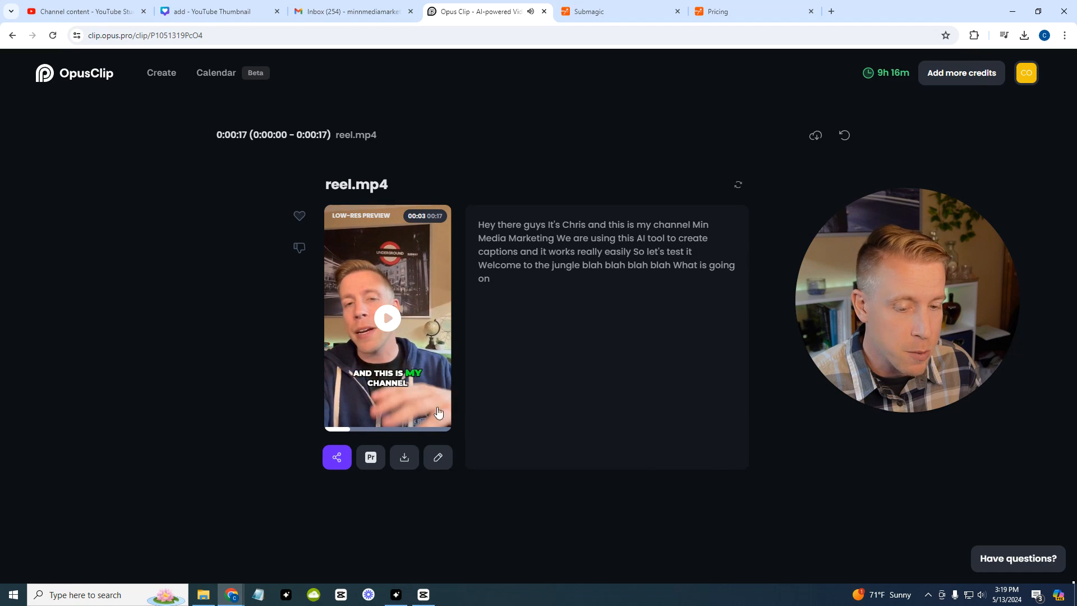
View the reel's caption editor Design settings, then return to the create-new-clips page
click(438, 456)
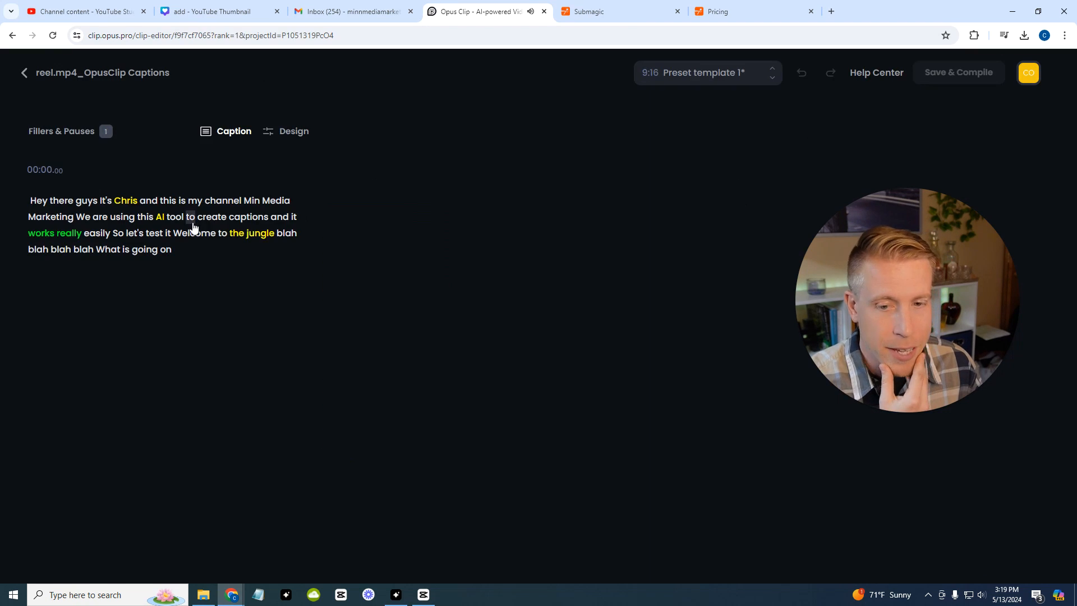
click(293, 132)
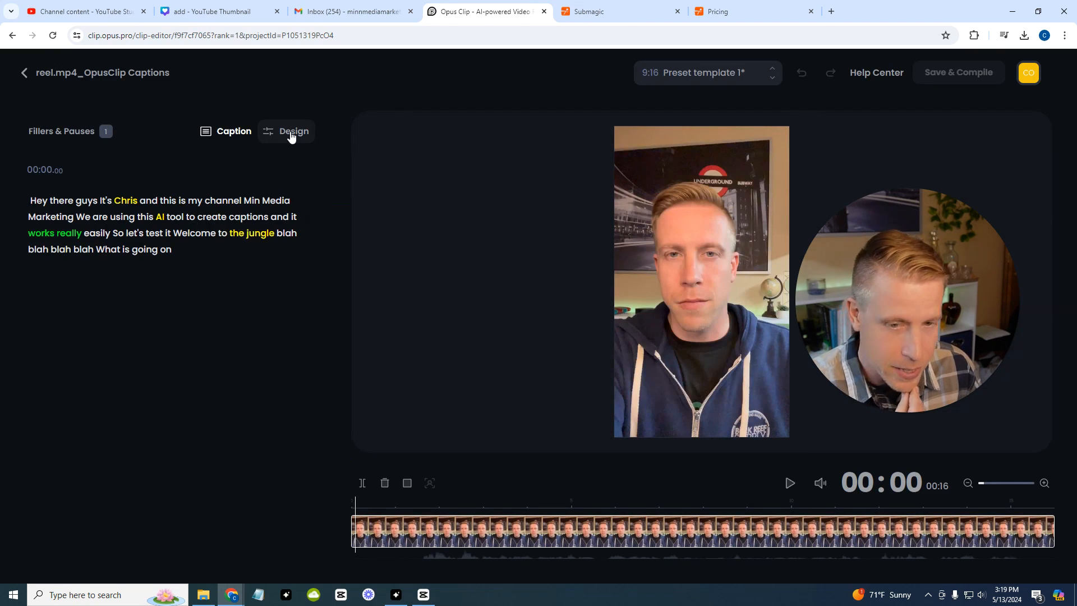
click(293, 131)
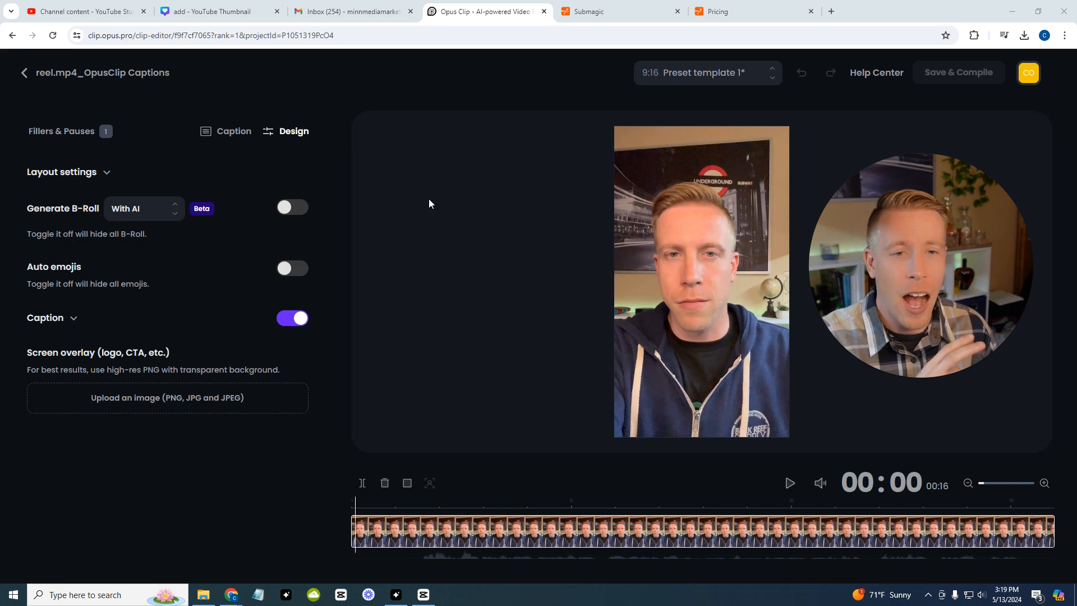
click(24, 72)
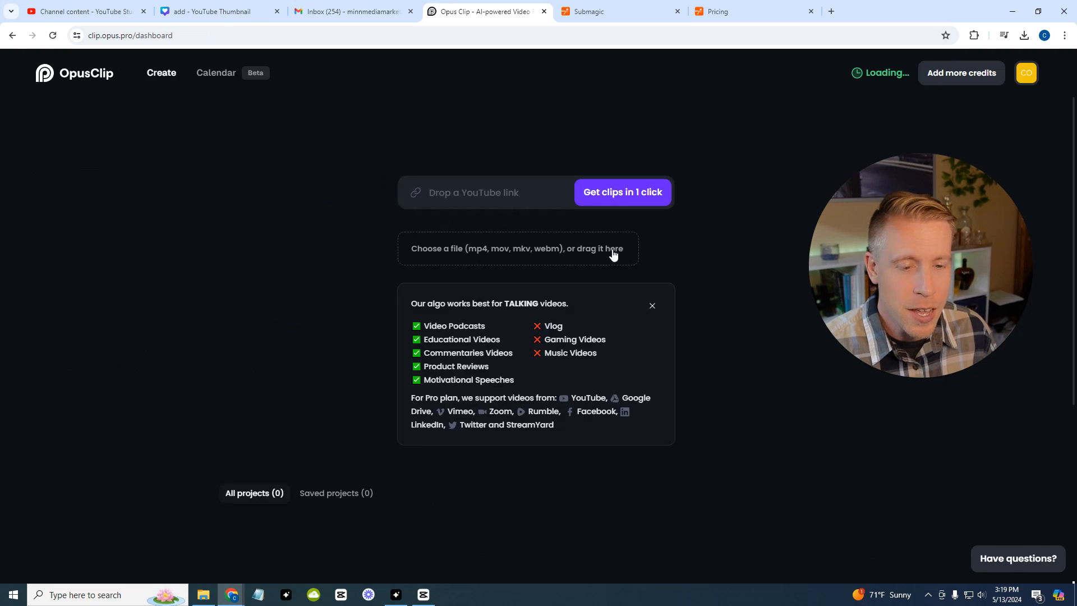
Open My Top 10 Easy Beginner Aquarium Plants and scroll its scored clips from #1 down to #11
scroll(down, 3)
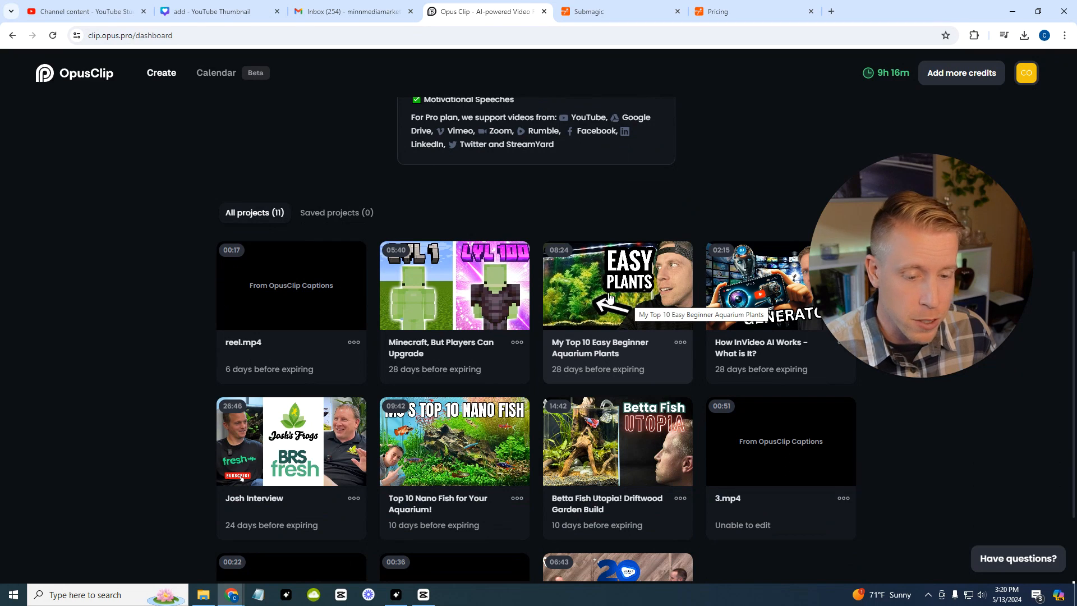
click(617, 285)
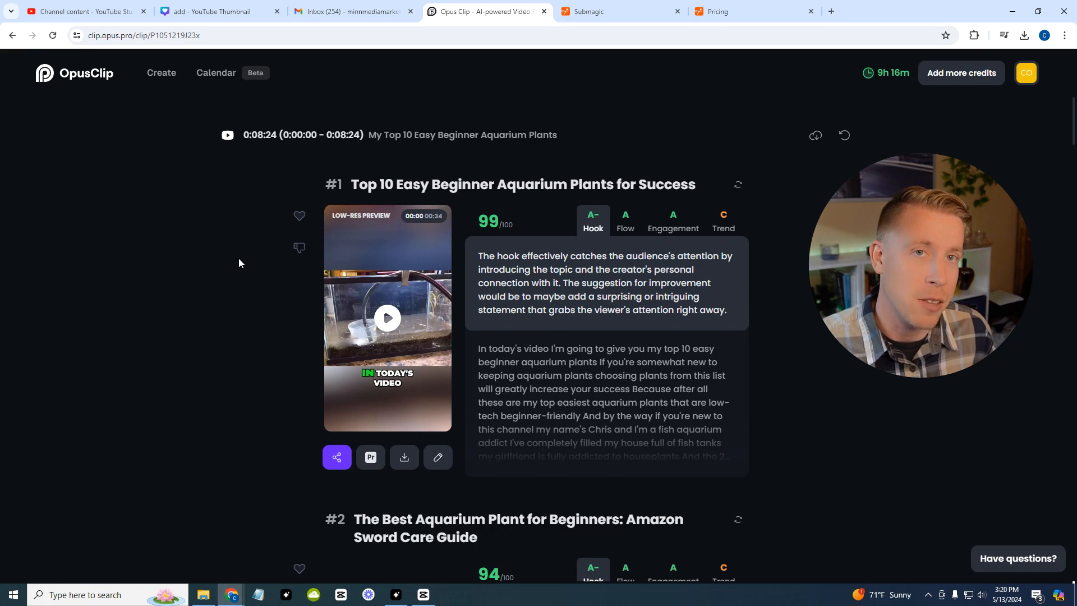
scroll(down, 3)
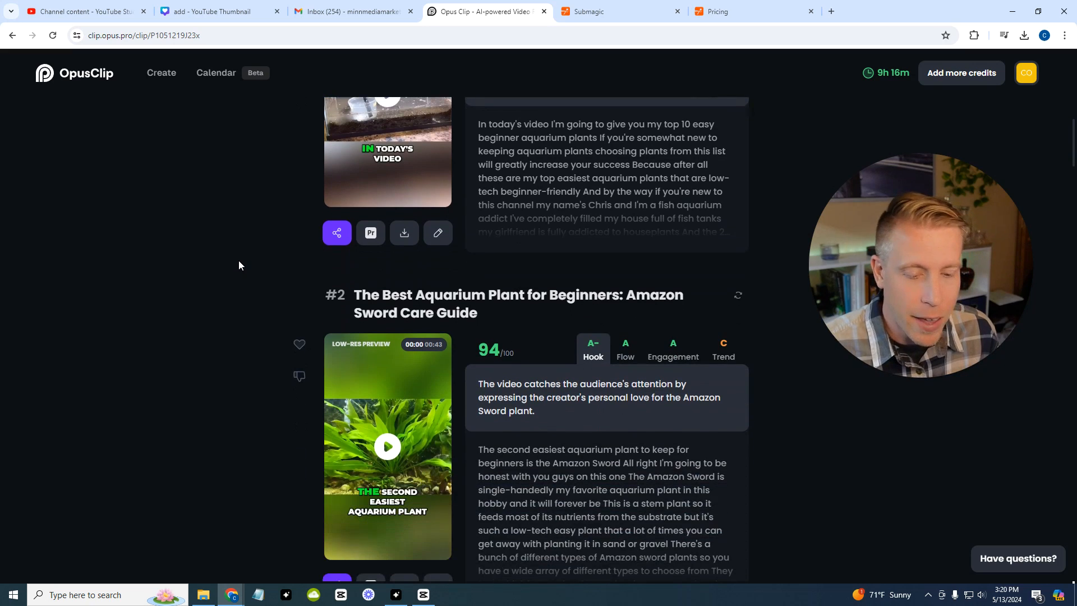
scroll(down, 3)
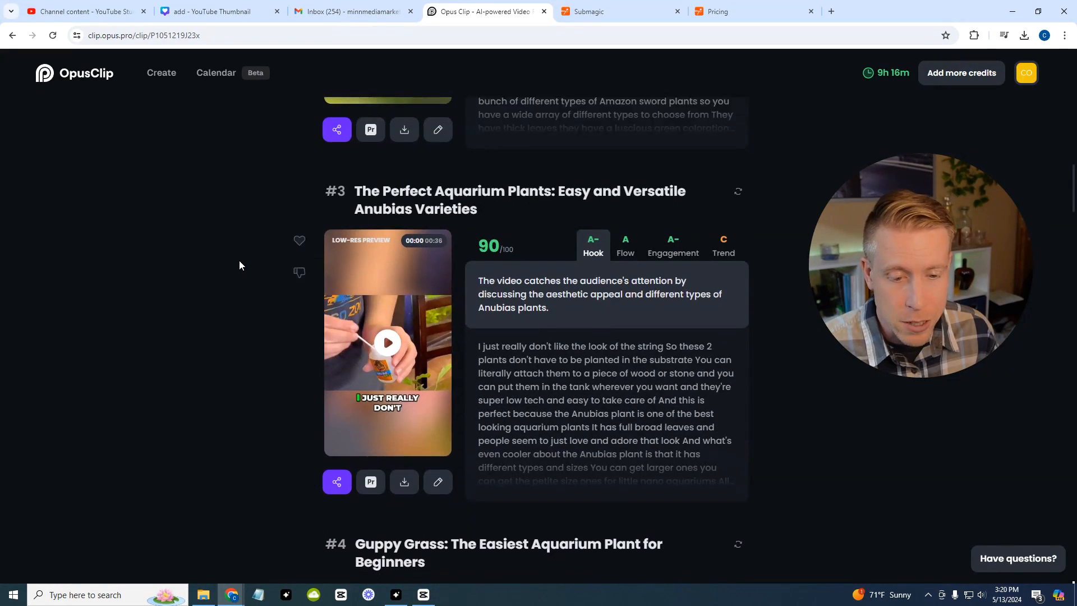
scroll(down, 3)
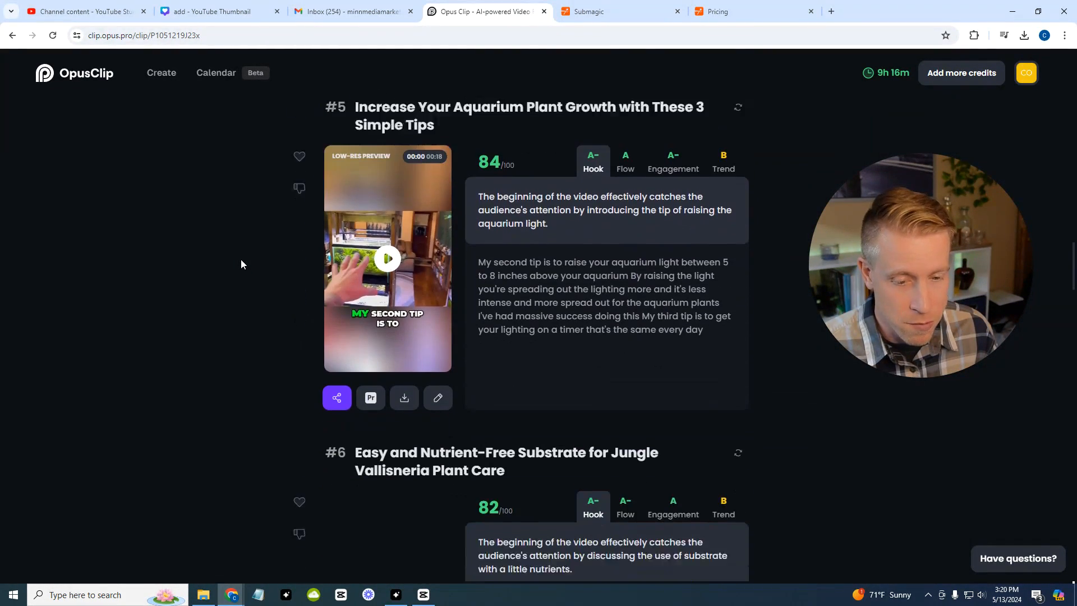
scroll(down, 3)
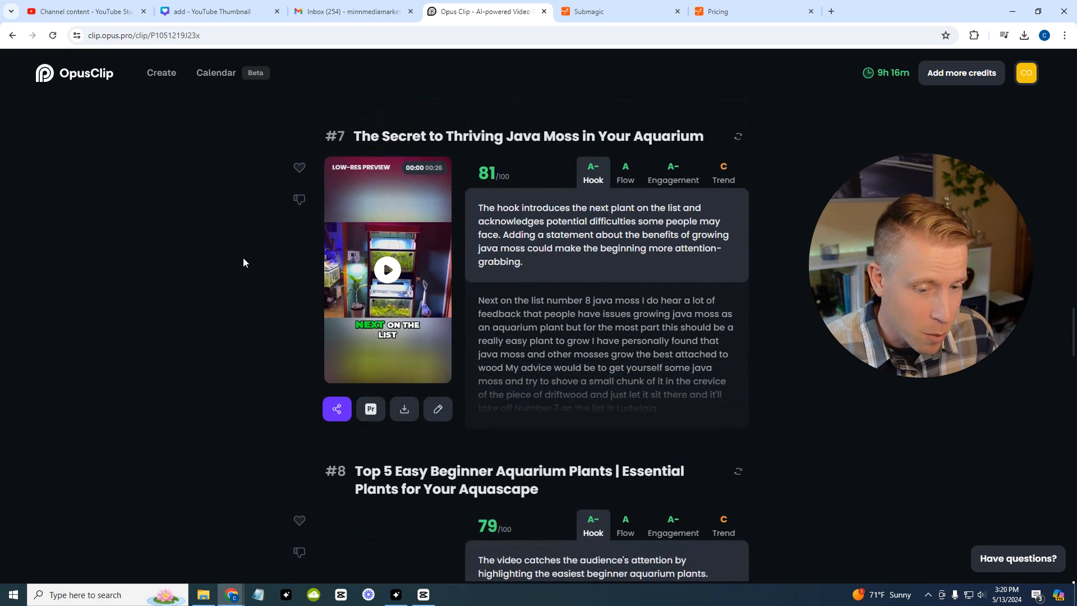
scroll(down, 3)
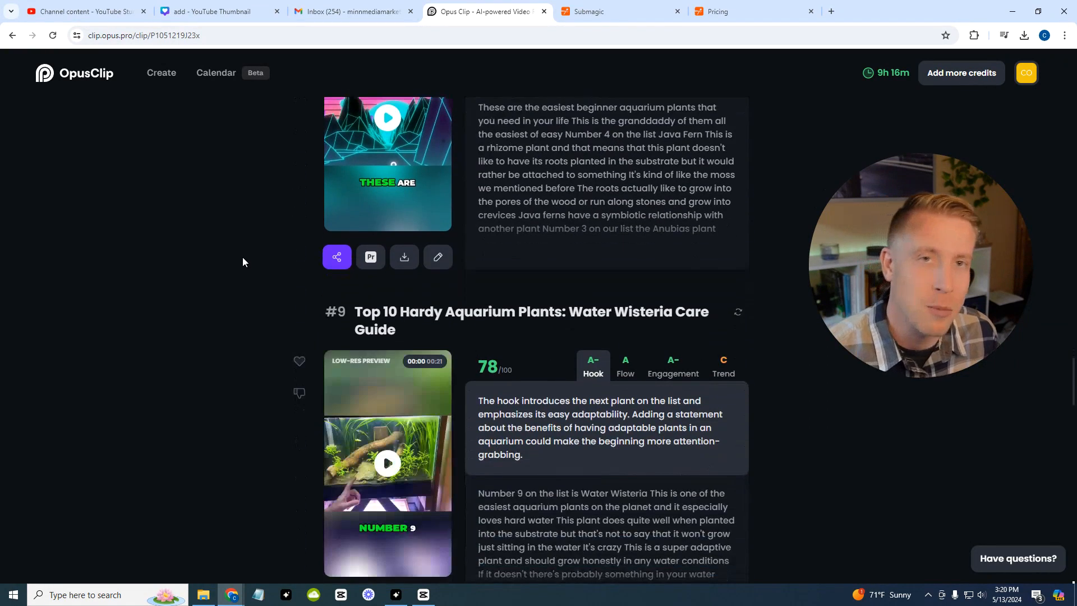
scroll(down, 3)
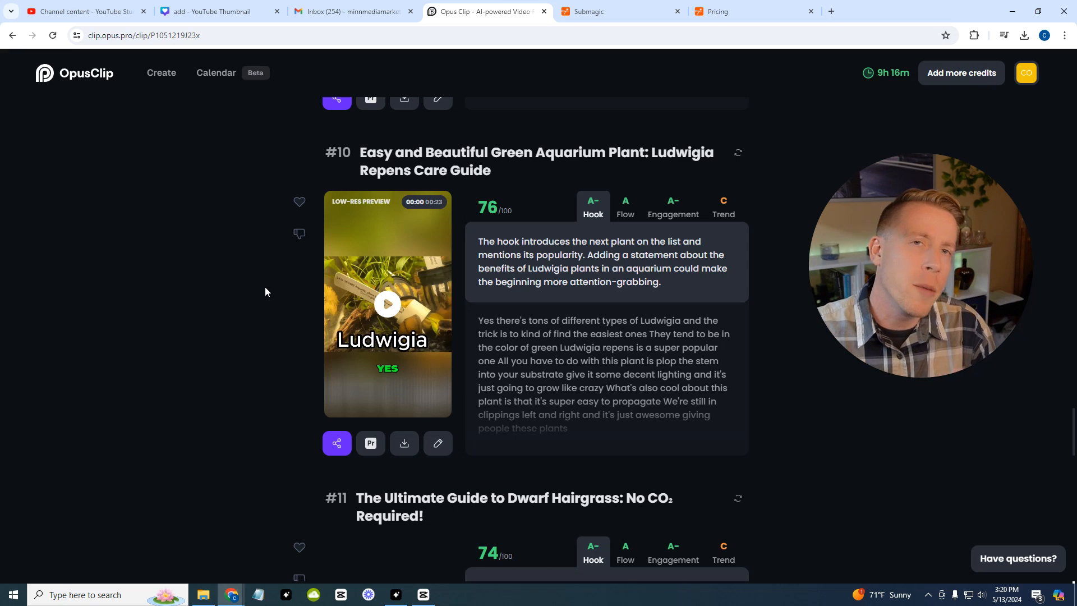
mouse_move(222, 300)
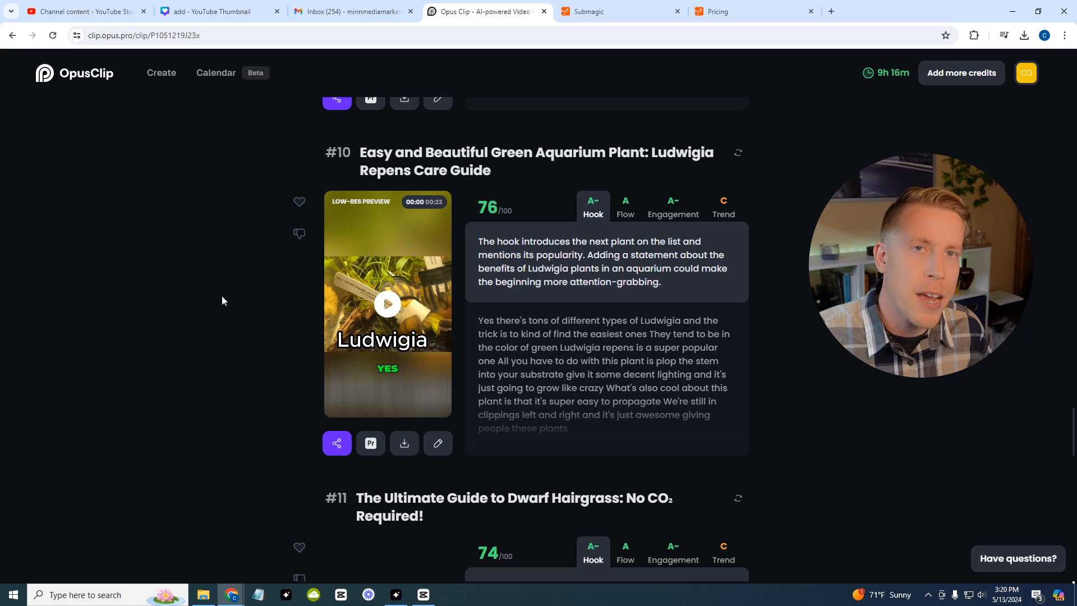